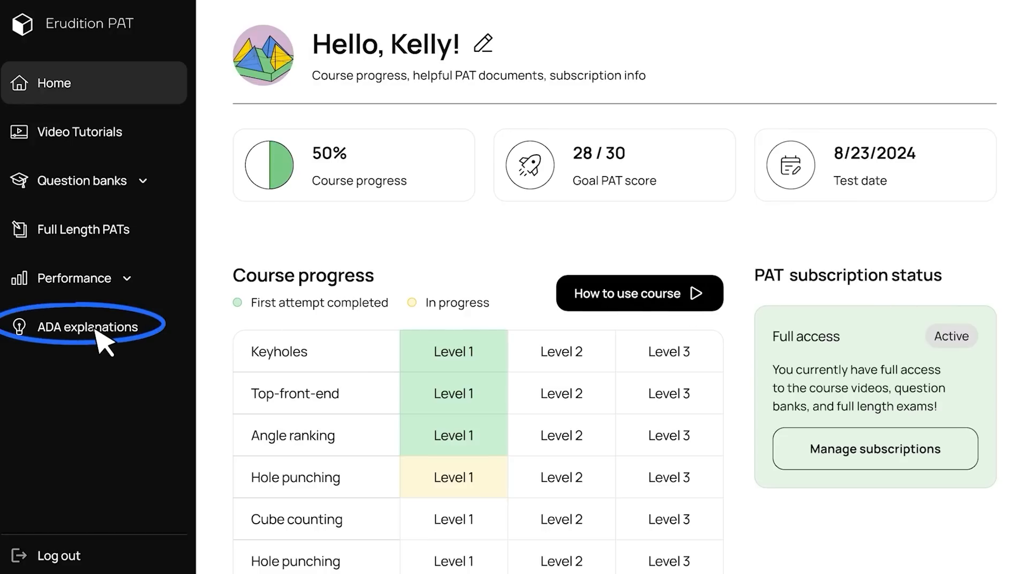
Show the ADA explanation for question 1, scrolled to its Object overview section
left_click(88, 326)
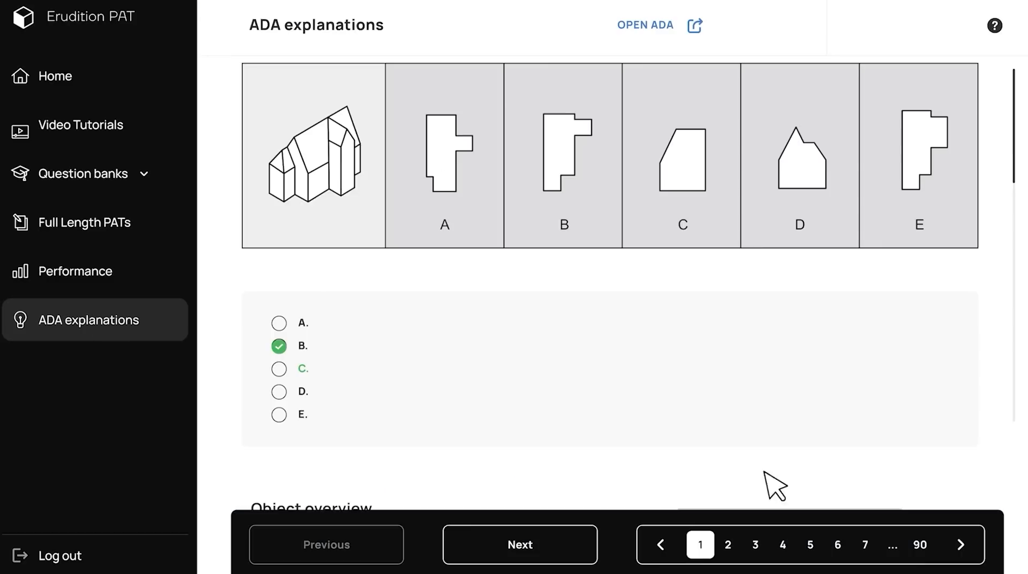
scroll("down", 3)
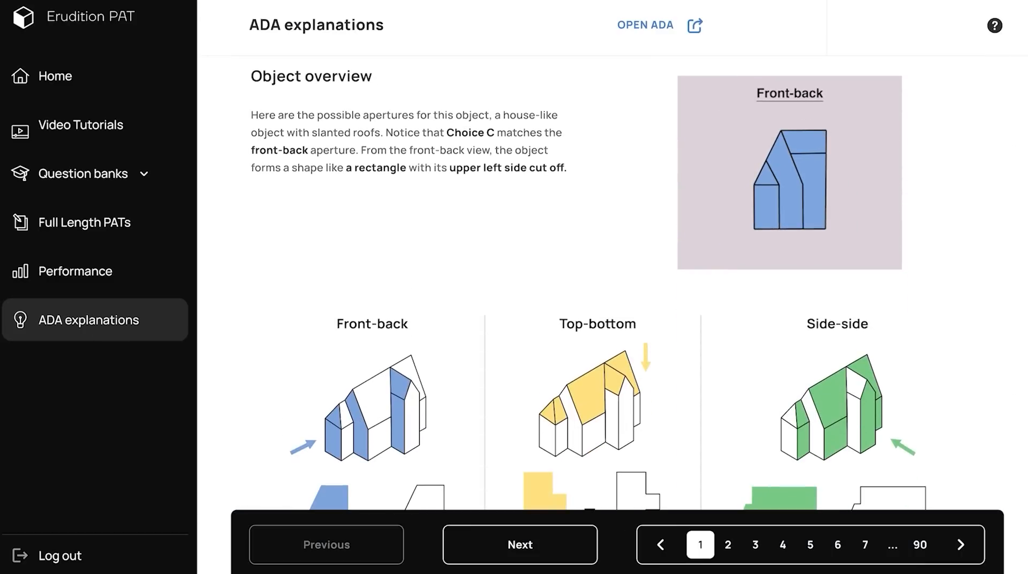
Go to the official ADA DAT page and move down to the practice tests list
left_click(646, 24)
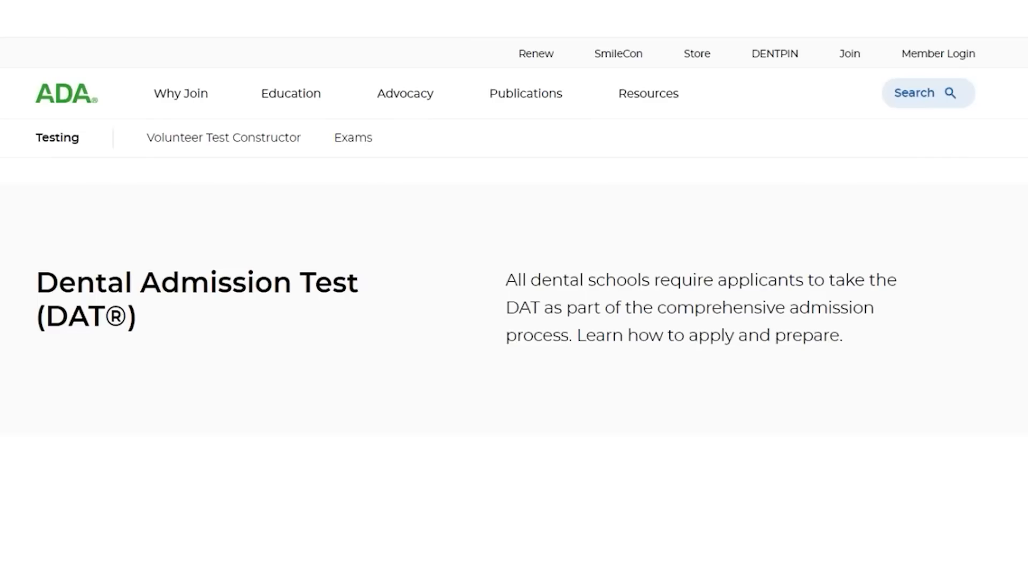
scroll("down", 3)
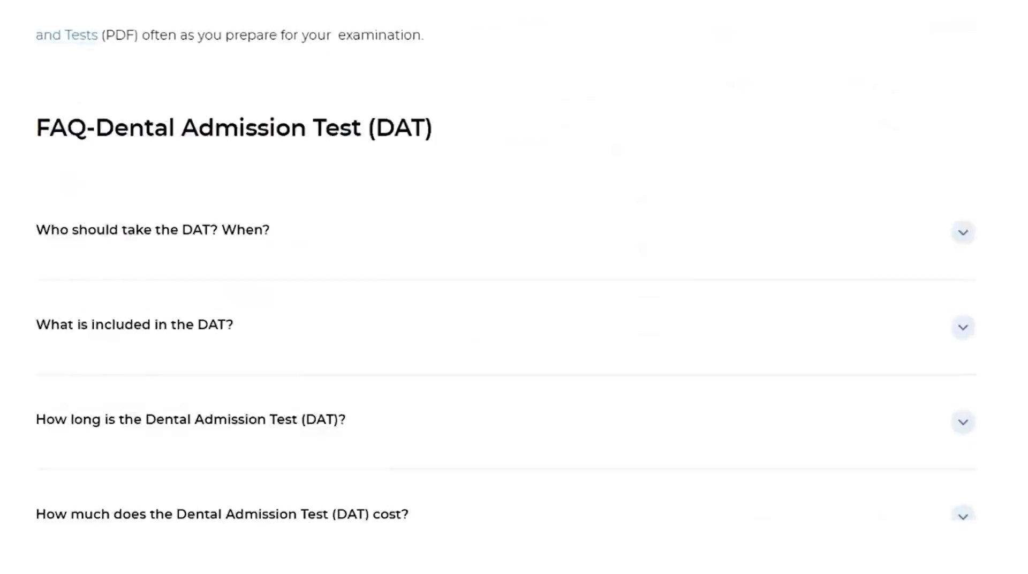
scroll("down", 3)
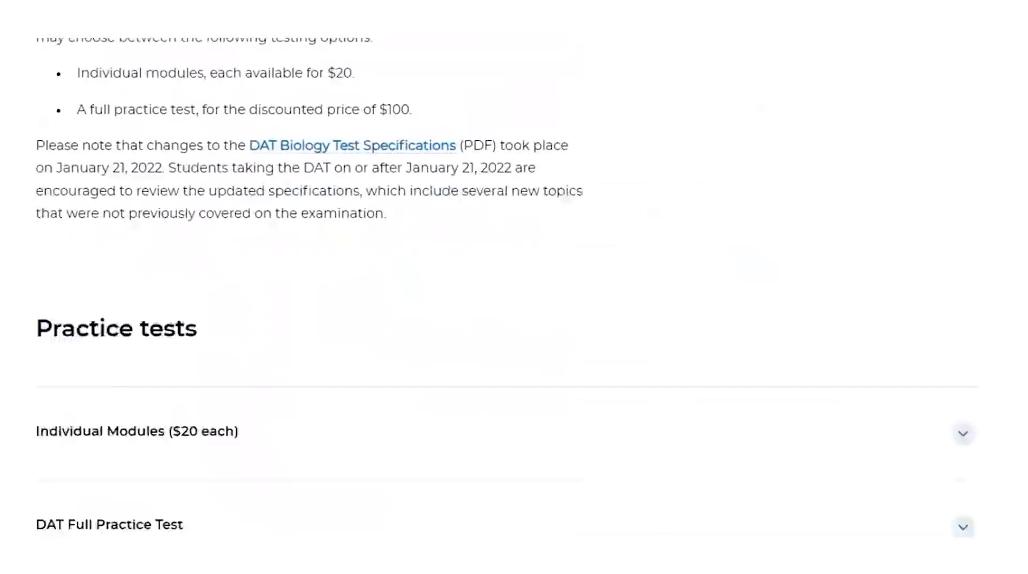
scroll("down", 3)
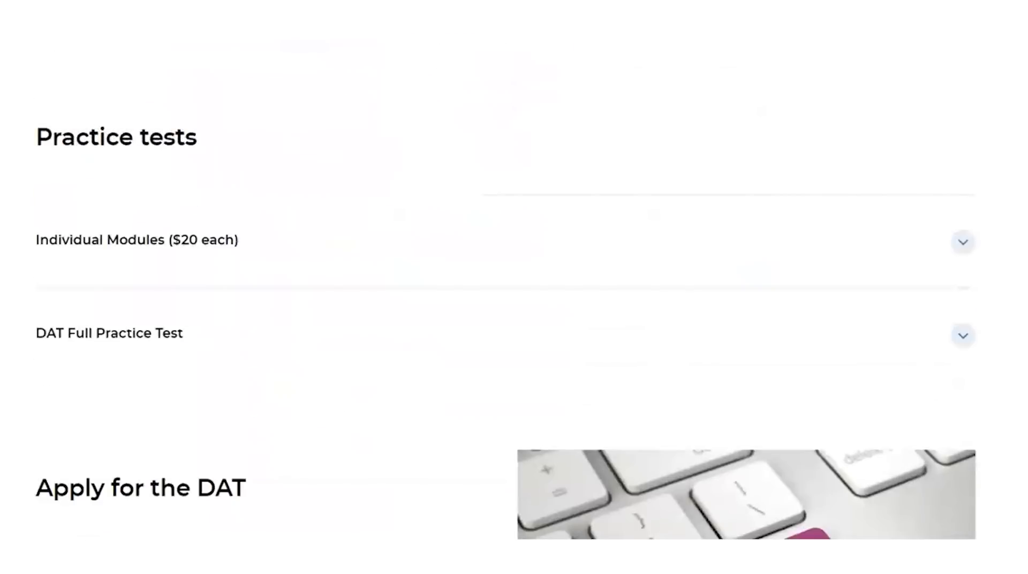
Expand the DAT Full Practice Test entry to reveal its six included modules
left_click(964, 335)
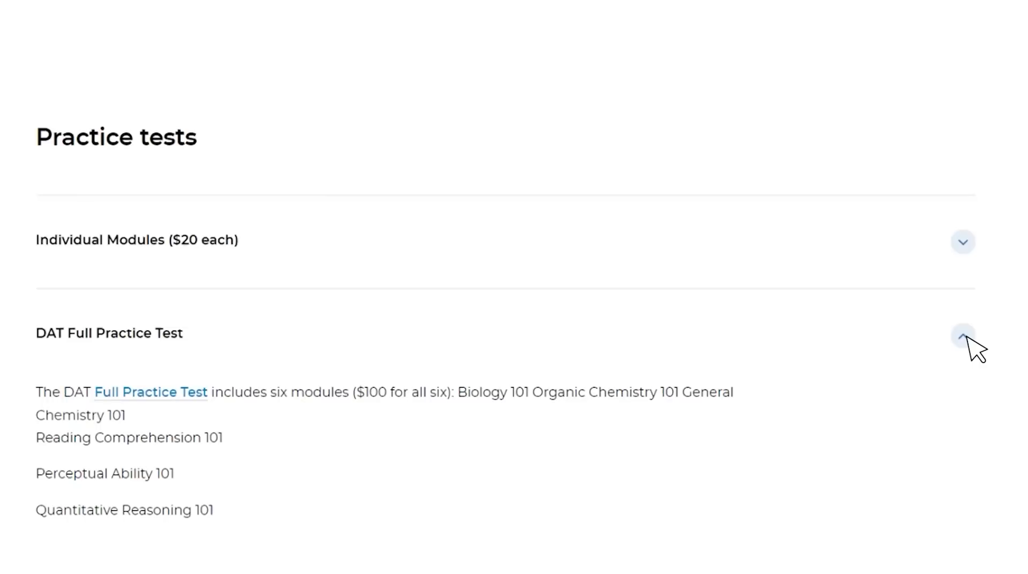
left_click(963, 242)
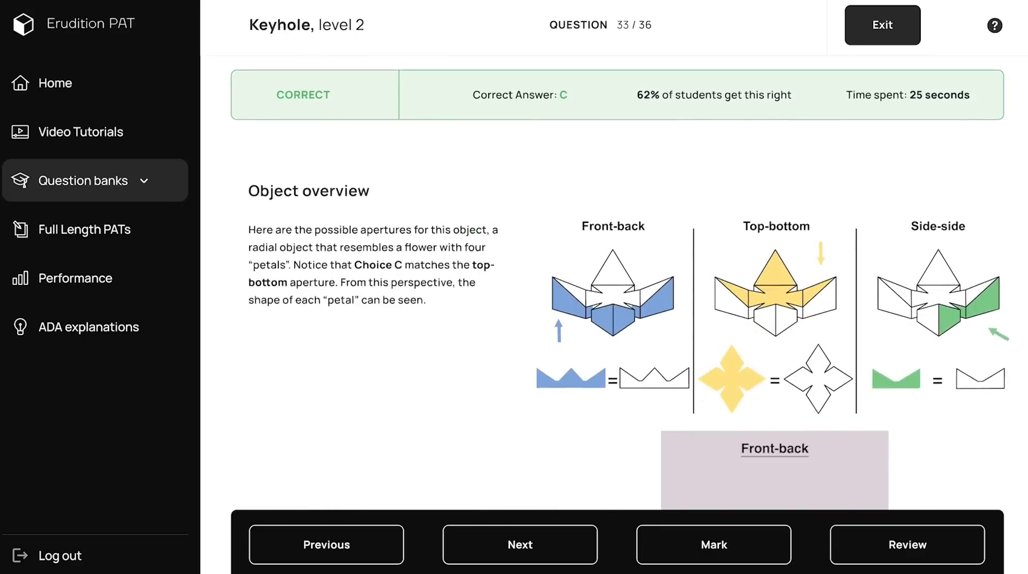
Move through question 33's explanation from the object overview to the wrong-answer analyses
scroll("down", 3)
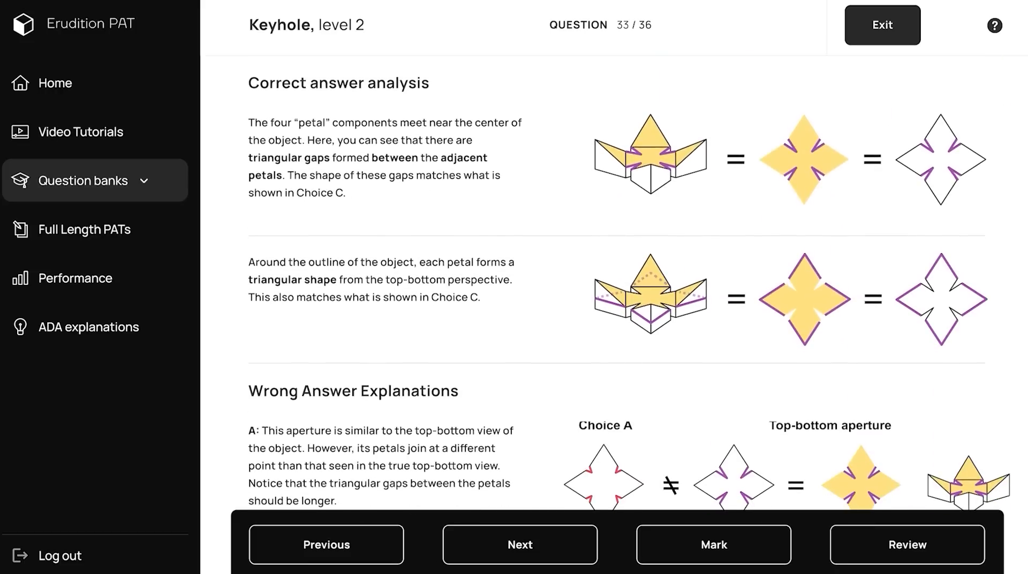
scroll("down", 3)
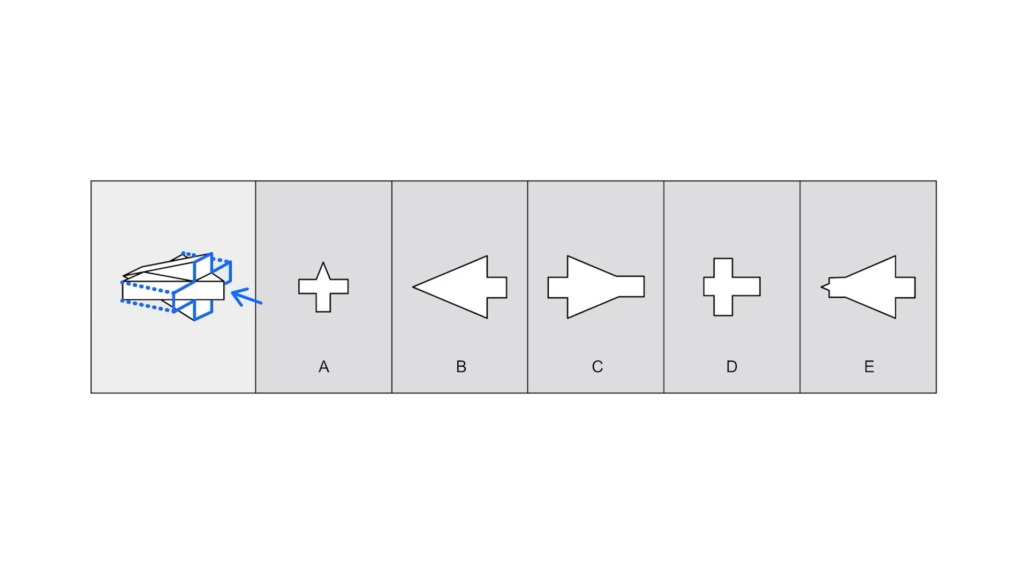
left_click(321, 269)
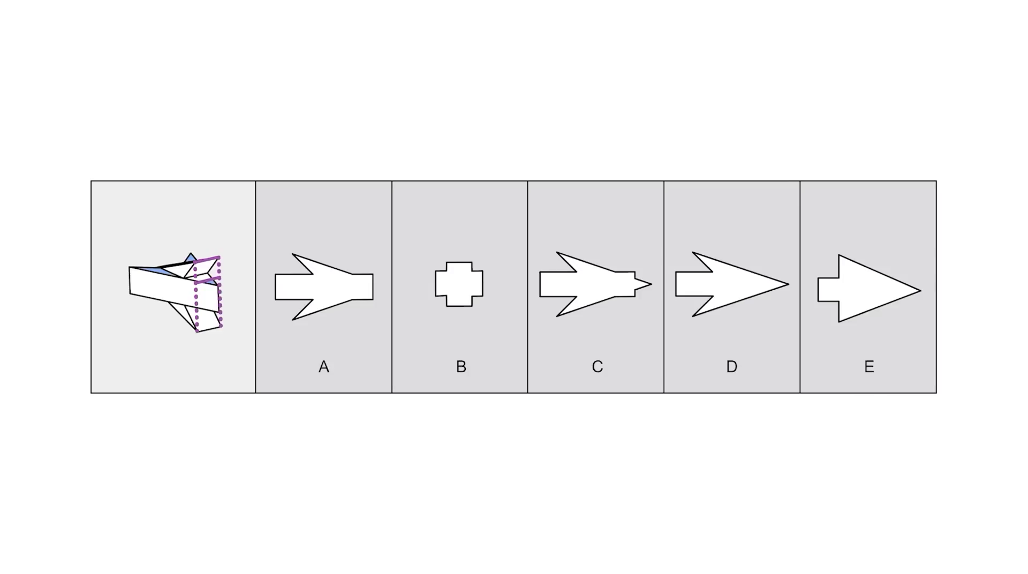
left_click(591, 285)
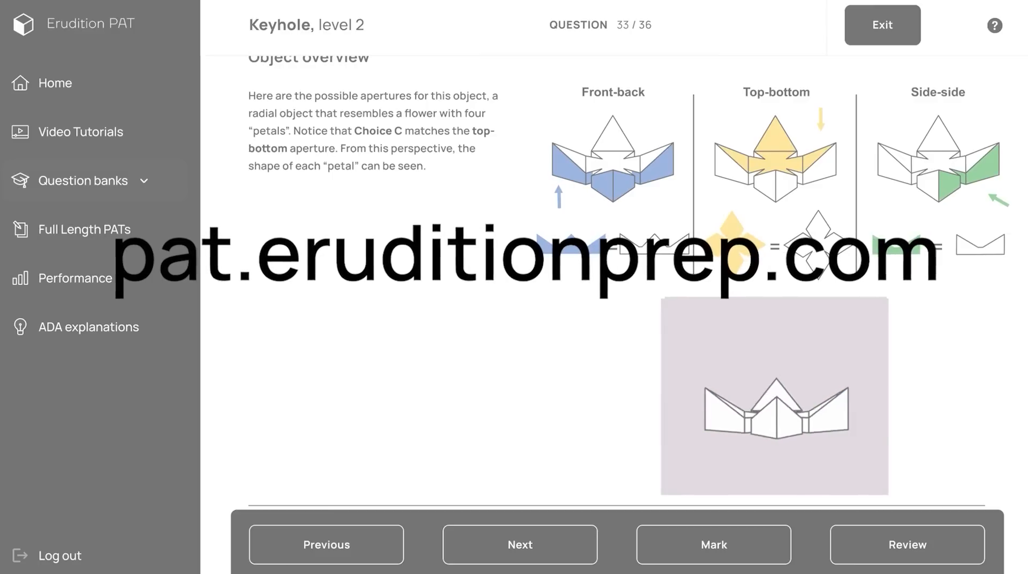
Bring question 33's correct-answer analysis and first wrong-answer explanations into view
scroll("down", 3)
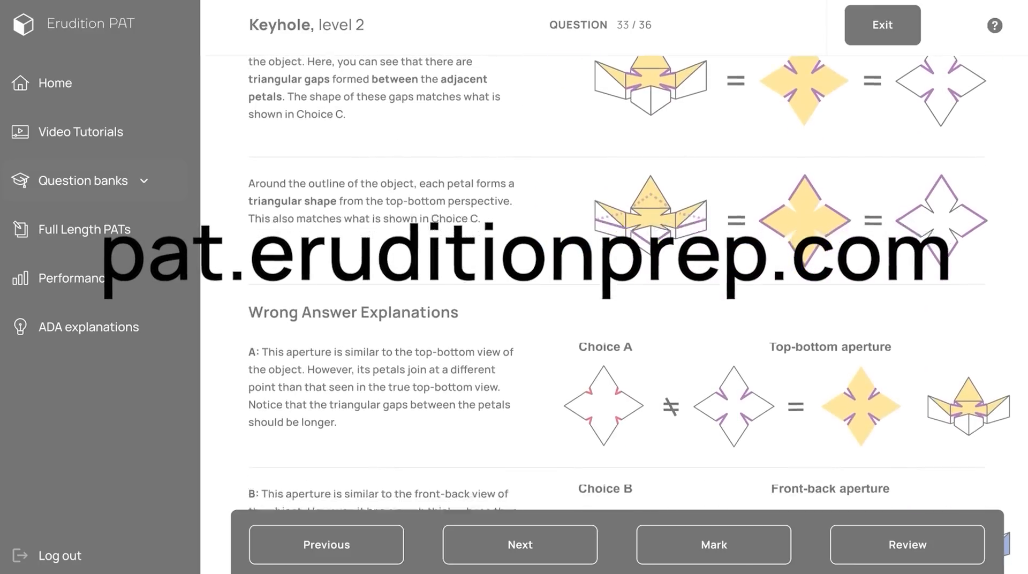